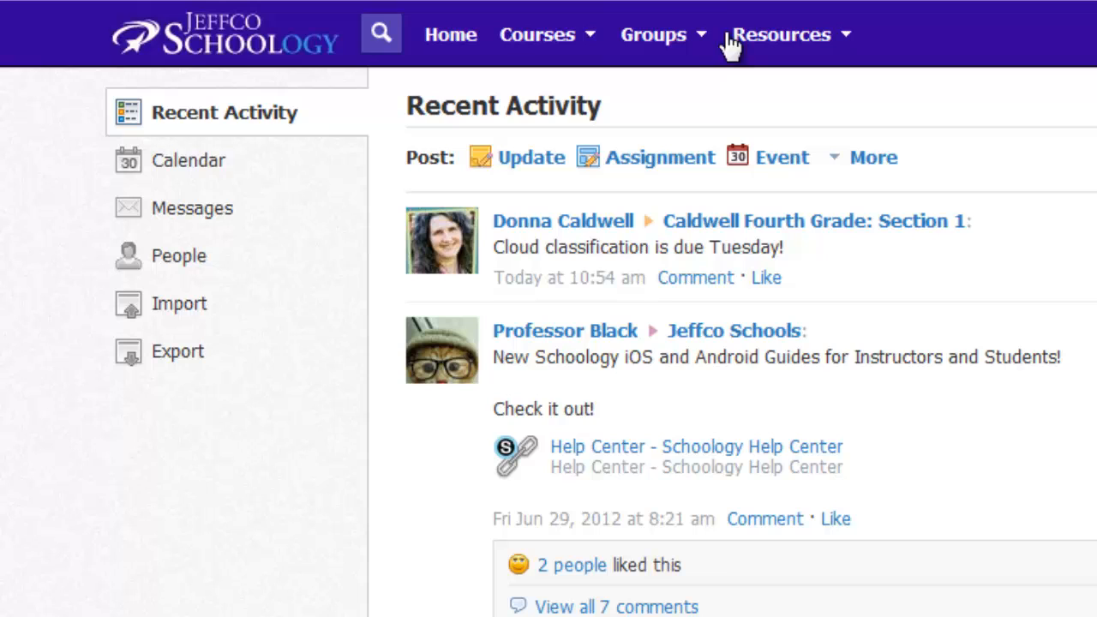
Start a new group named '7th Grade Math Teachers' from the Groups menu
click(654, 34)
text(7th Grade Math Teachers)
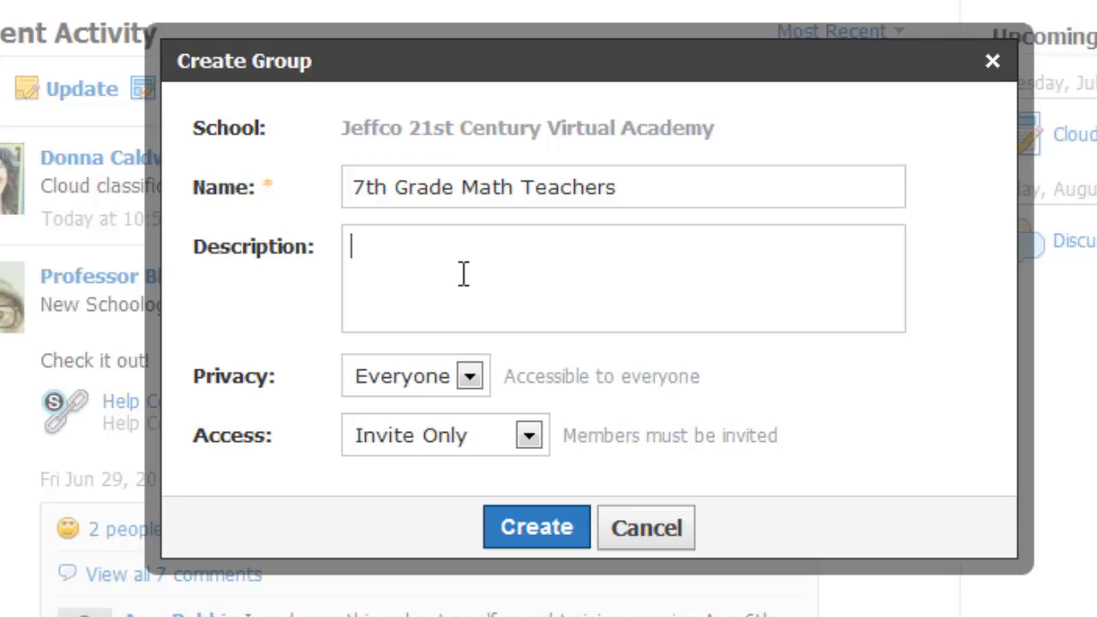
Open the Privacy dropdown to choose Group privacy for the new group
click(470, 376)
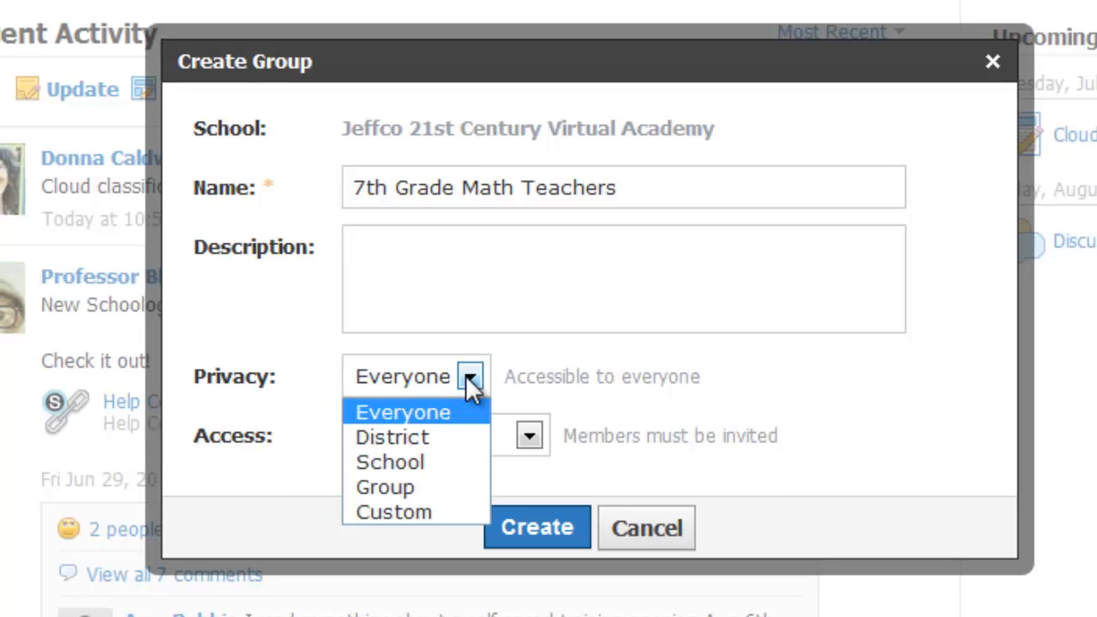
mouse_move(469, 399)
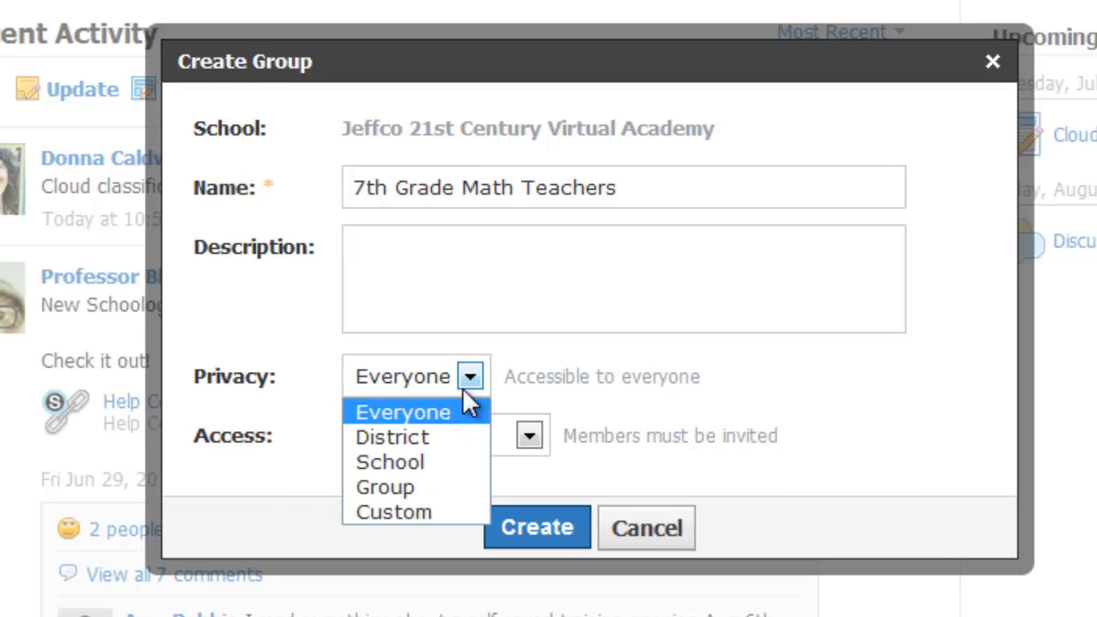
mouse_move(463, 437)
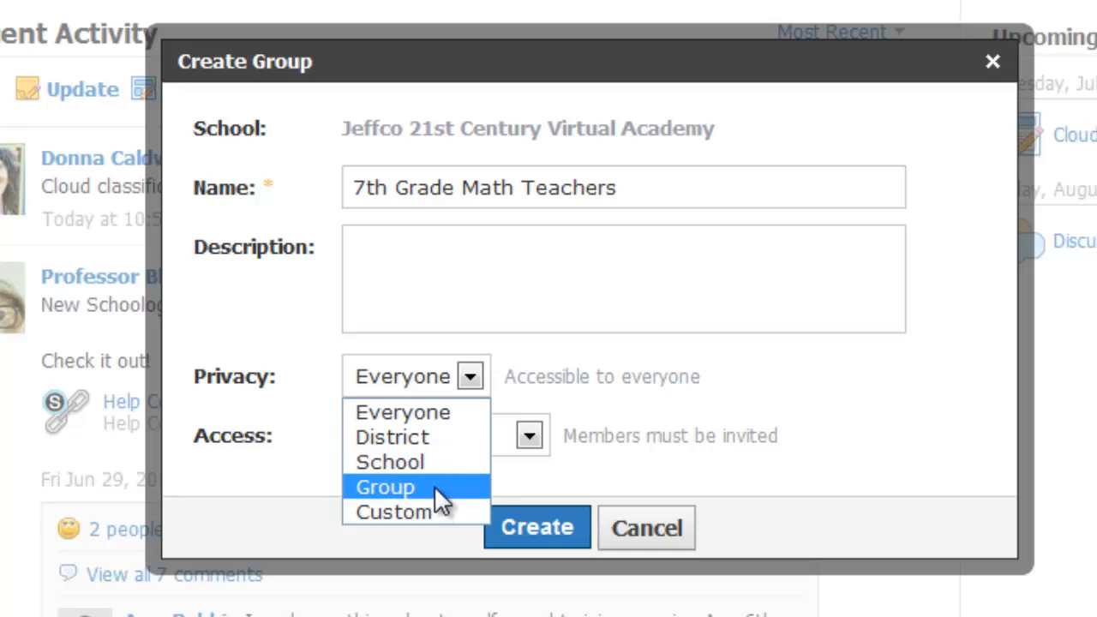
mouse_move(394, 512)
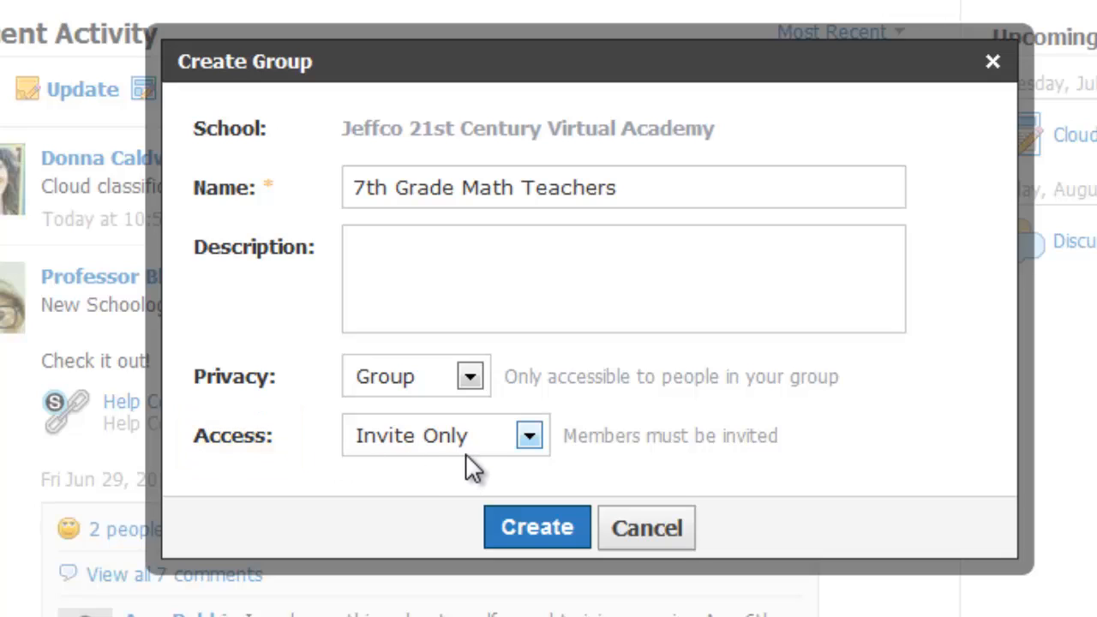
Keep Invite Only access and create the '7th Grade Math Teachers' group
click(529, 436)
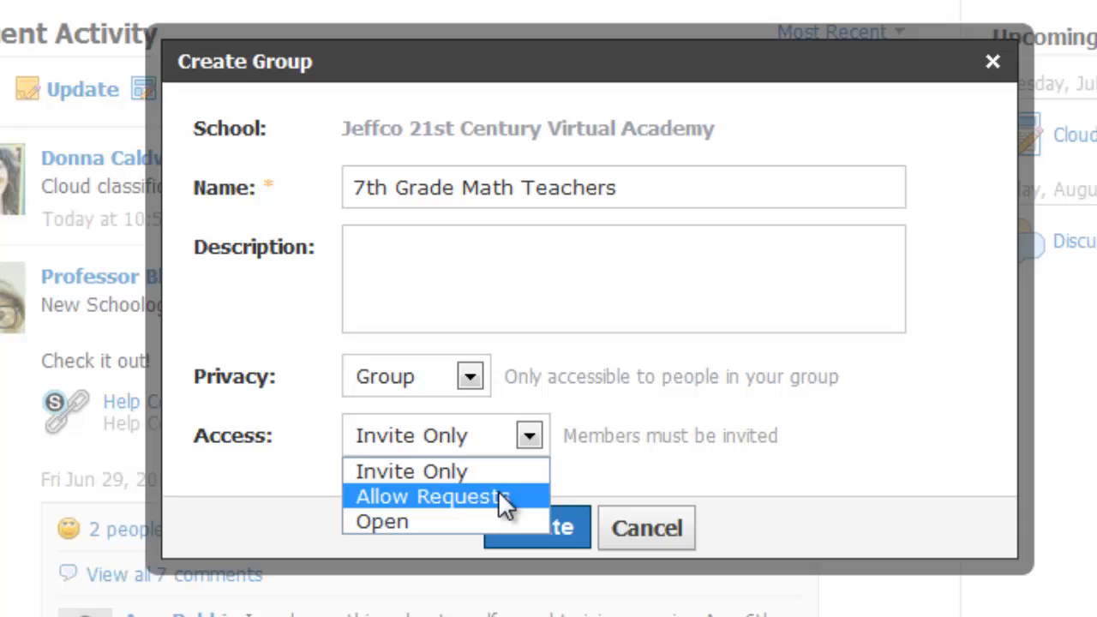
mouse_move(502, 521)
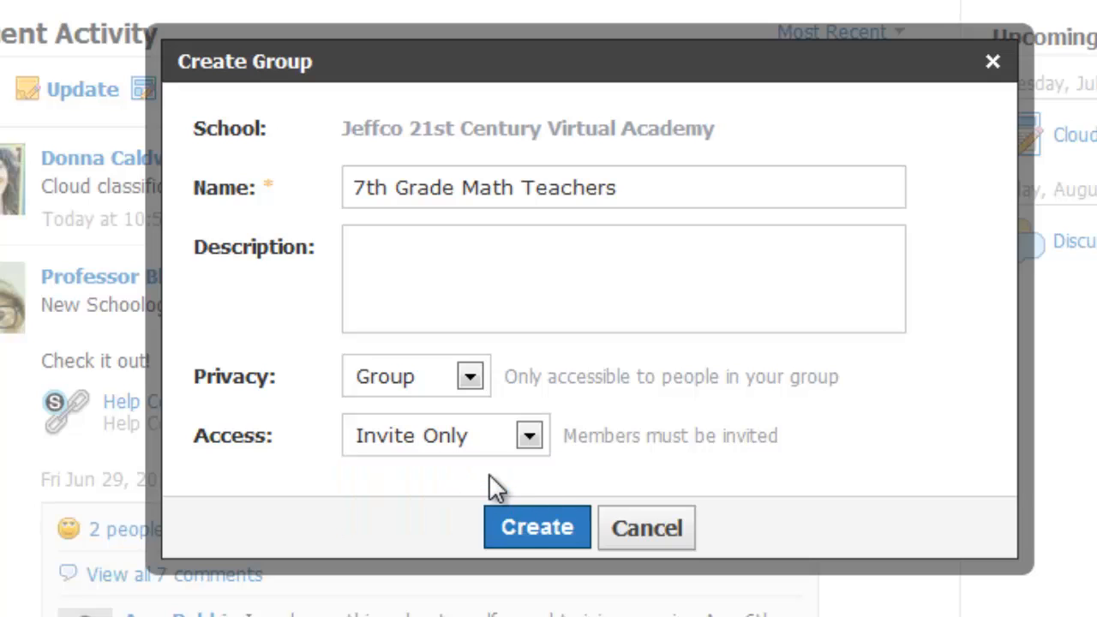
click(536, 527)
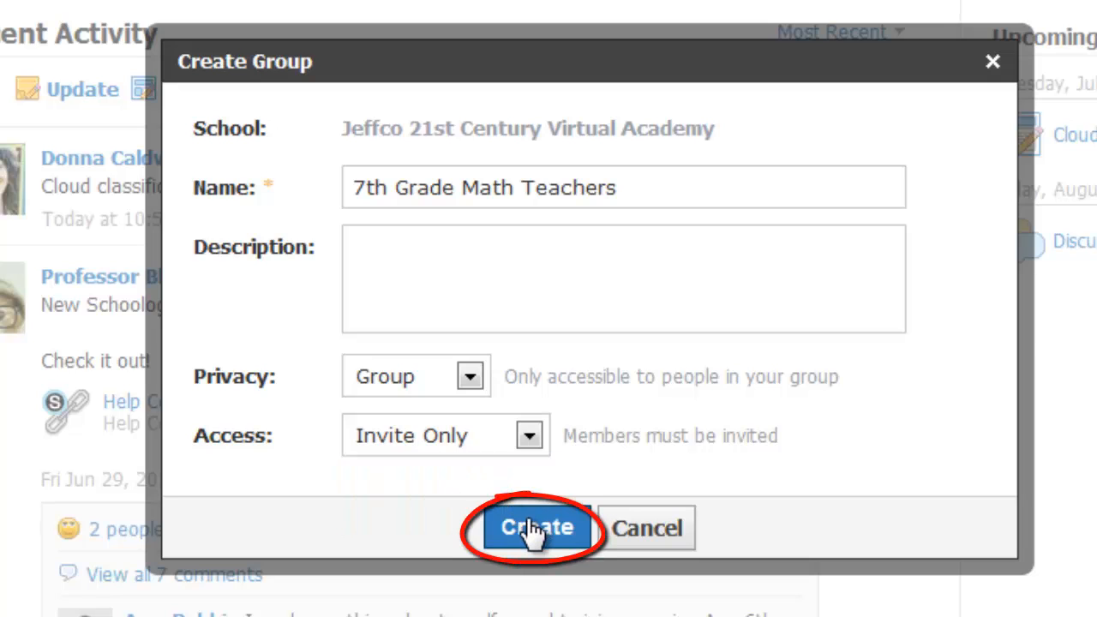
click(537, 527)
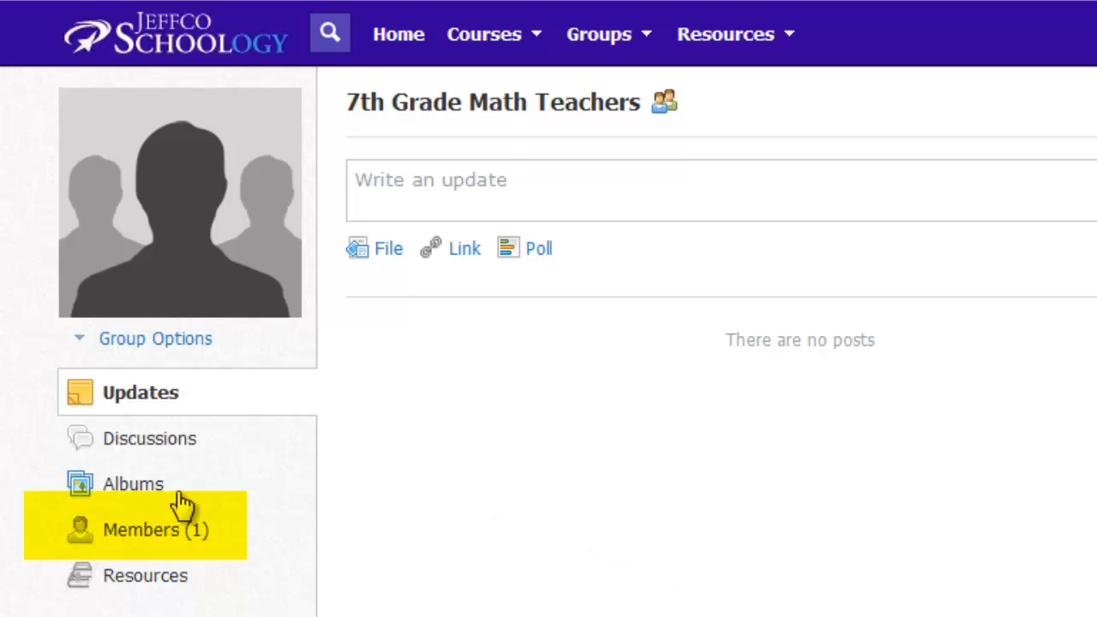
Open the group's Members page to view its access code
click(154, 530)
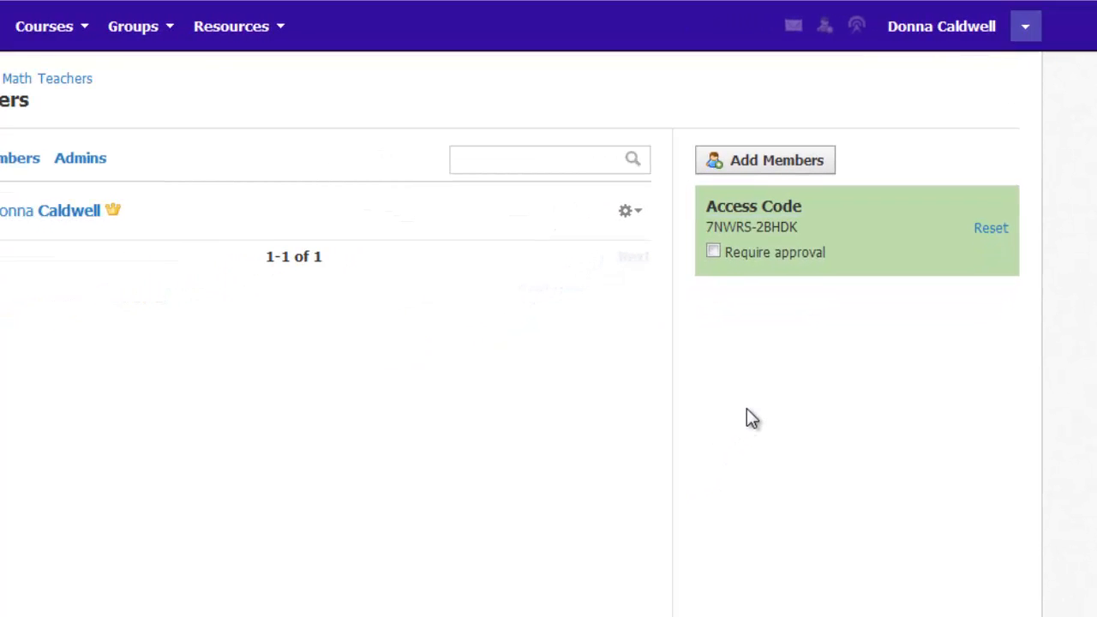
mouse_move(132, 27)
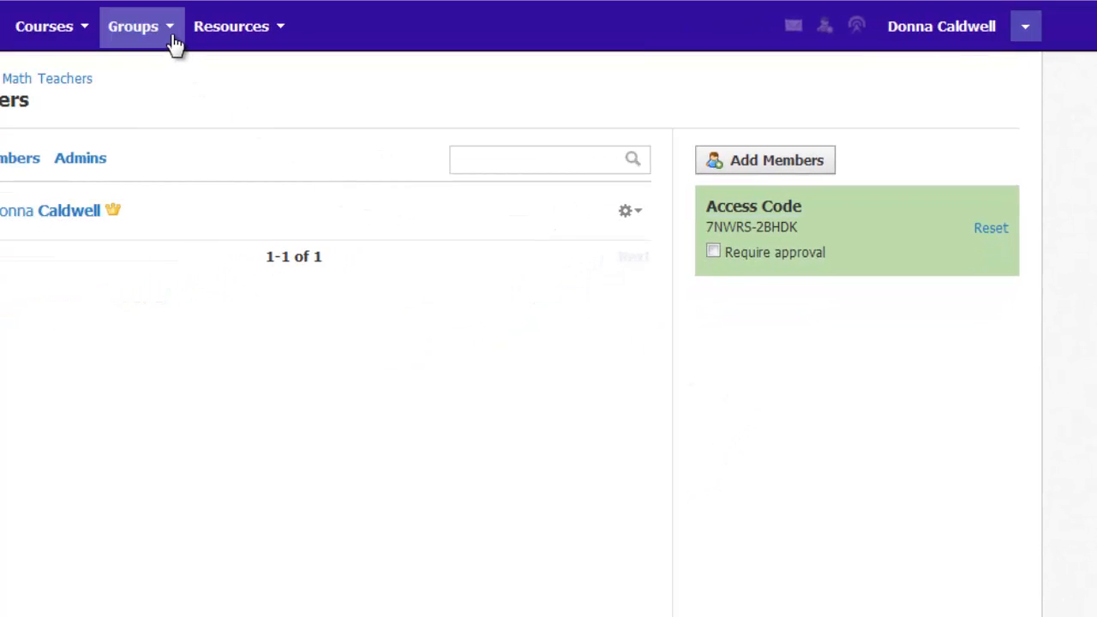
click(132, 26)
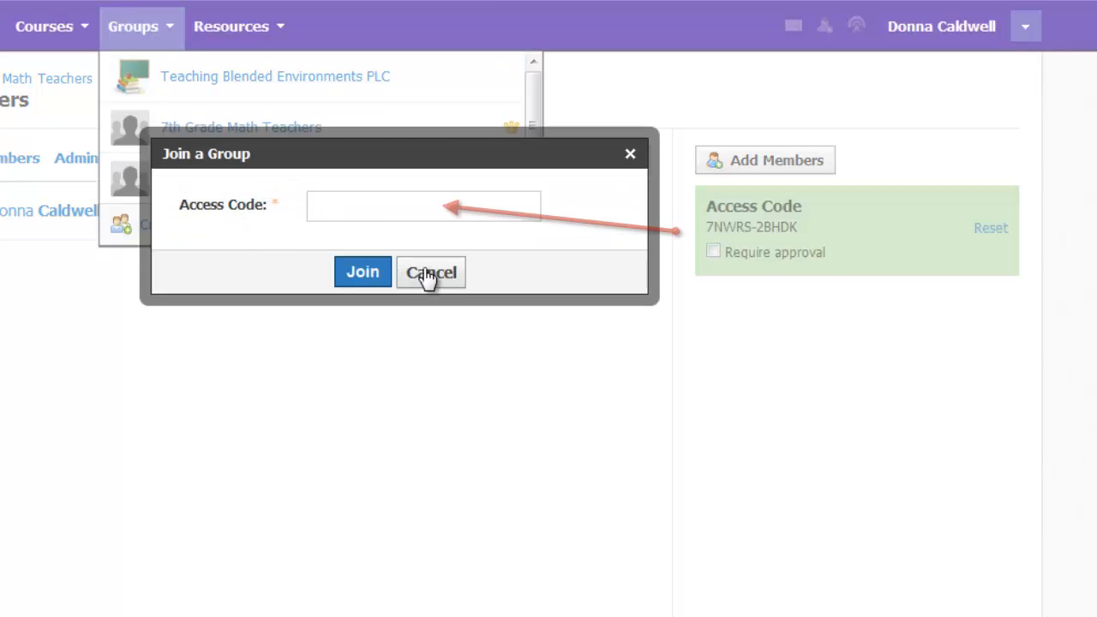
click(431, 272)
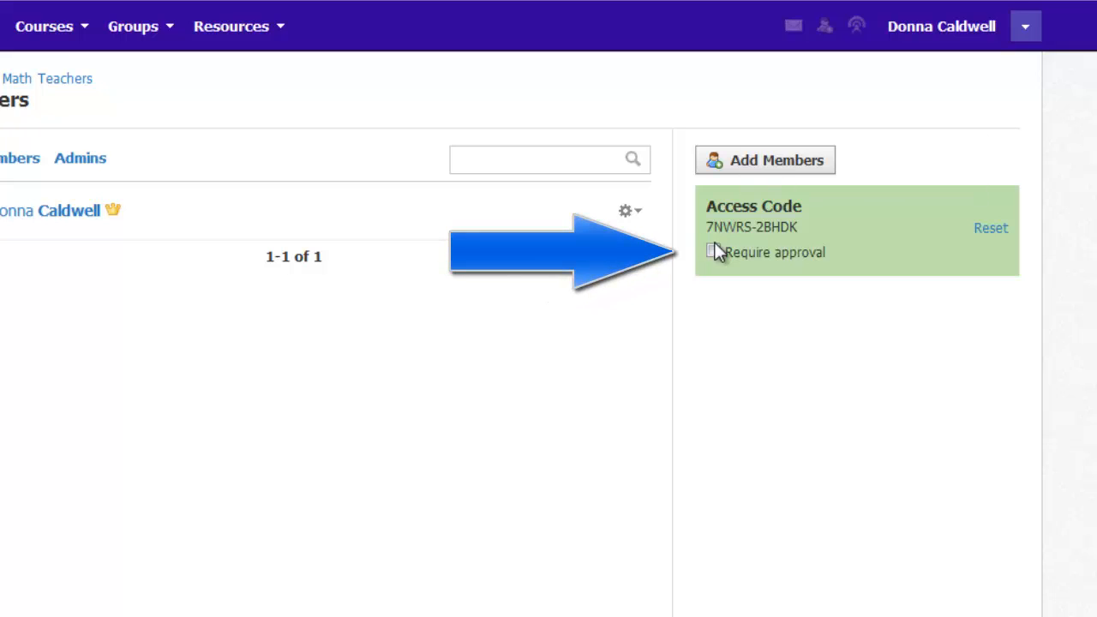
Check Require approval for access-code joins and open the add-members search
click(713, 252)
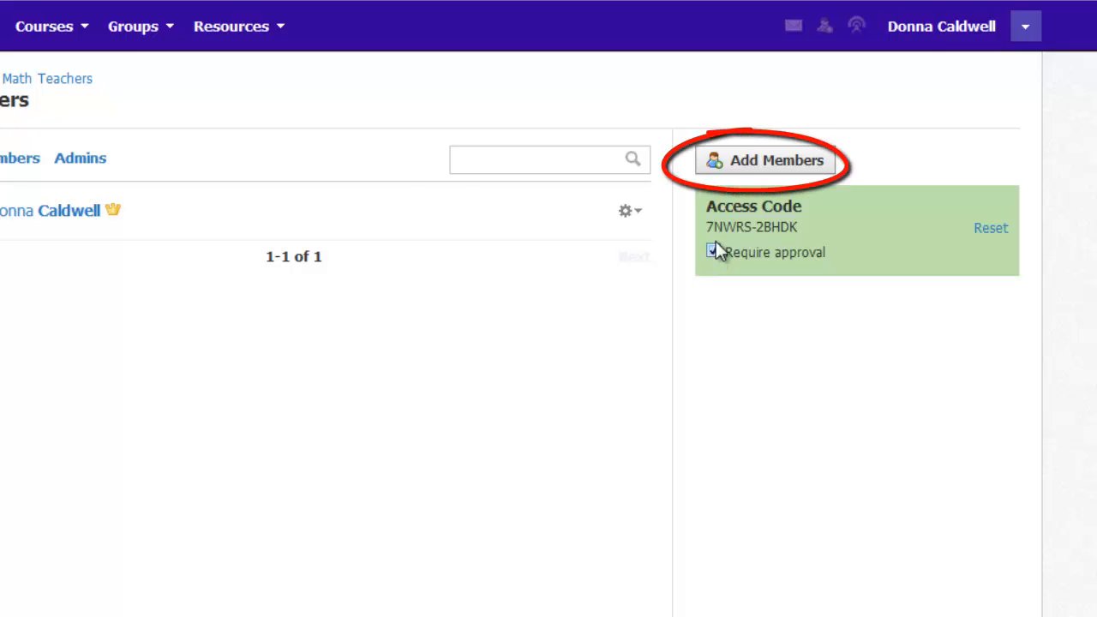
click(764, 160)
text(smith)
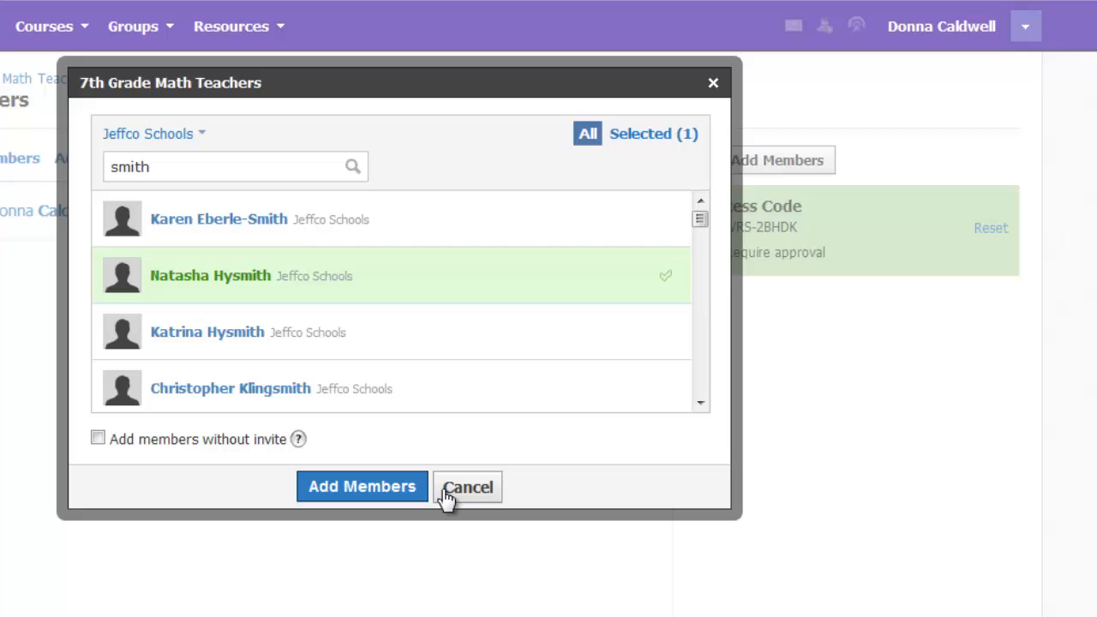
click(468, 487)
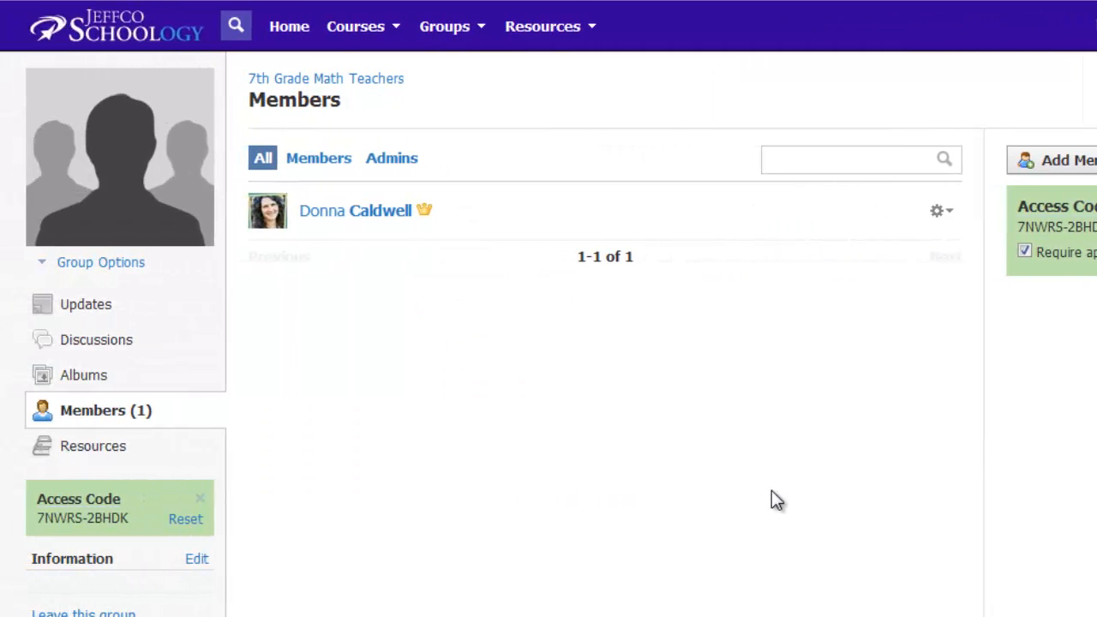